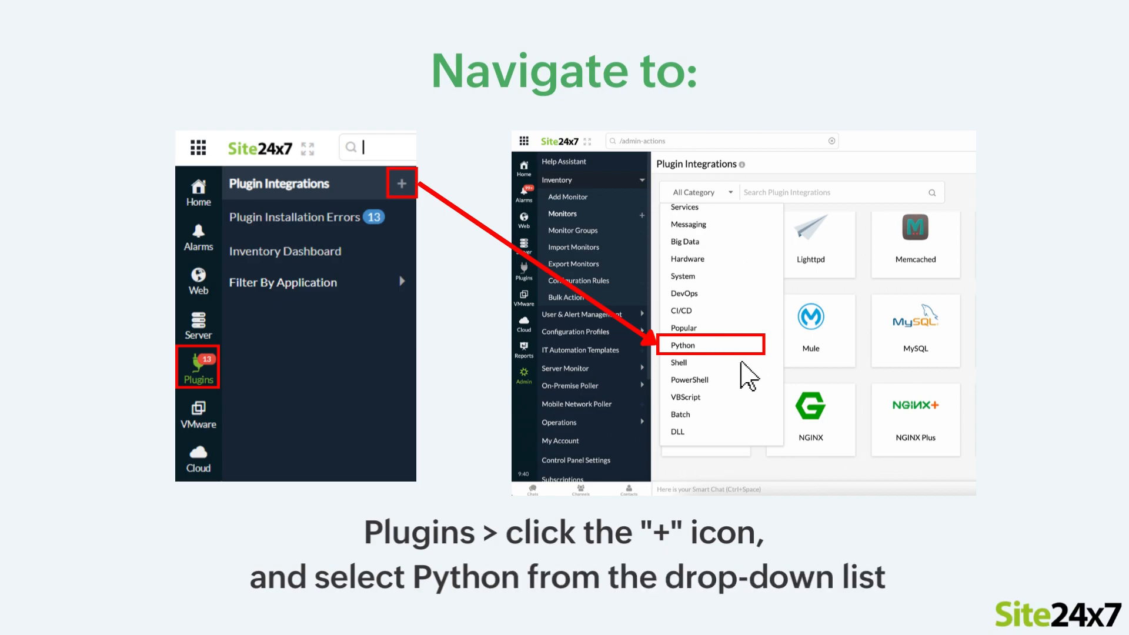
mouse_move(731, 363)
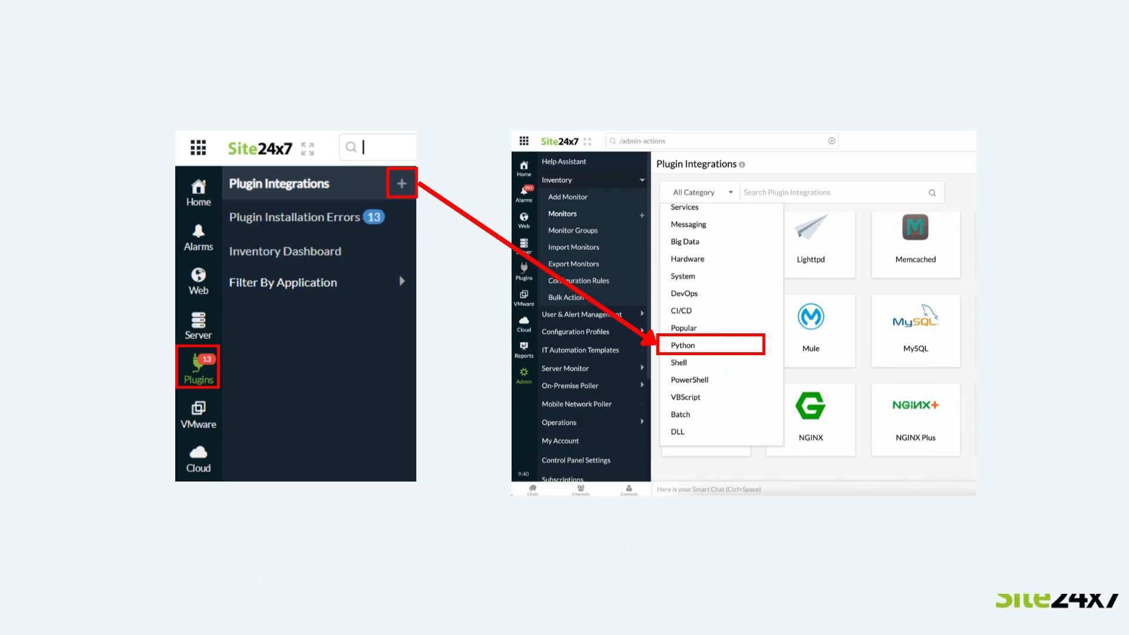
- Download the sample Python plugin code from the write-your-own-plugin page
left_click(682, 345)
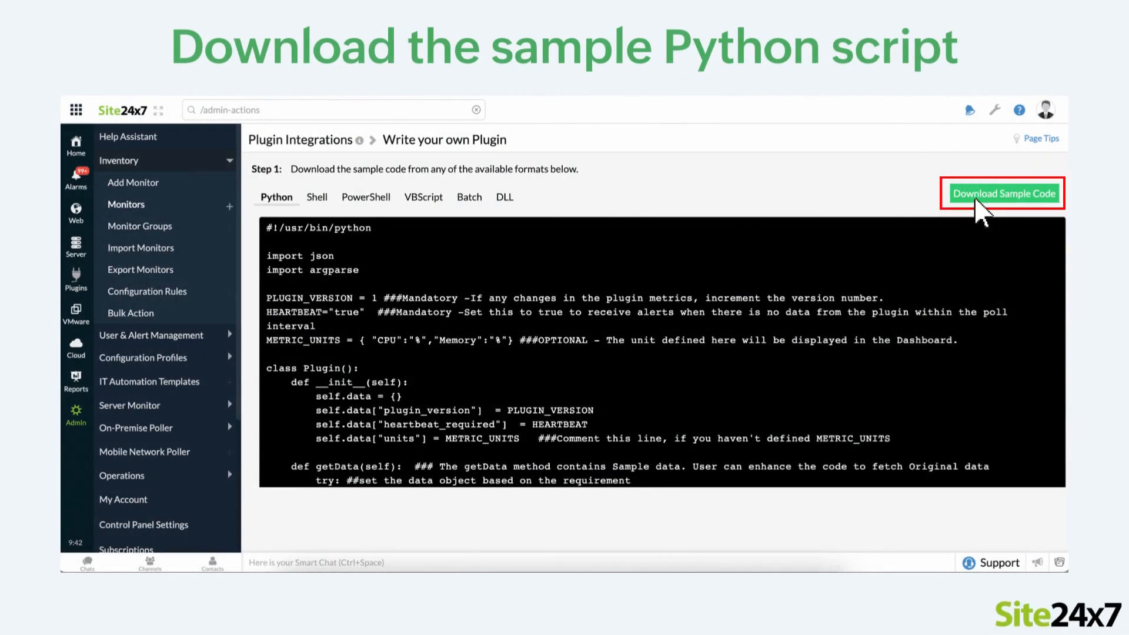
left_click(1002, 193)
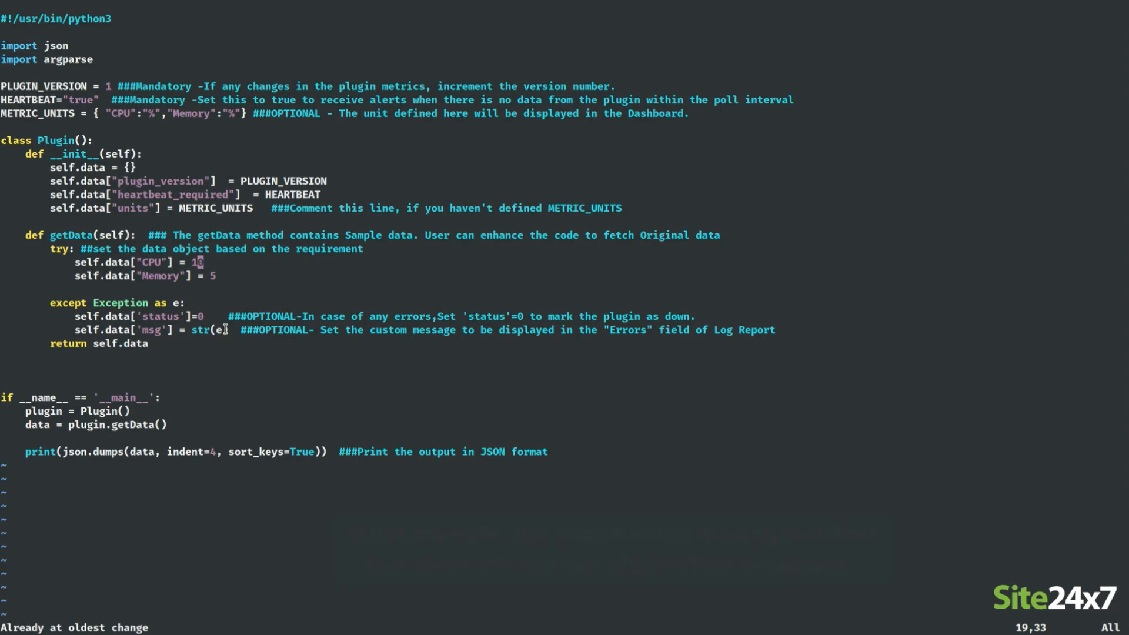
- Read open_nr, free and max from /proc/sys/fs/file-nr in getData
type("open")
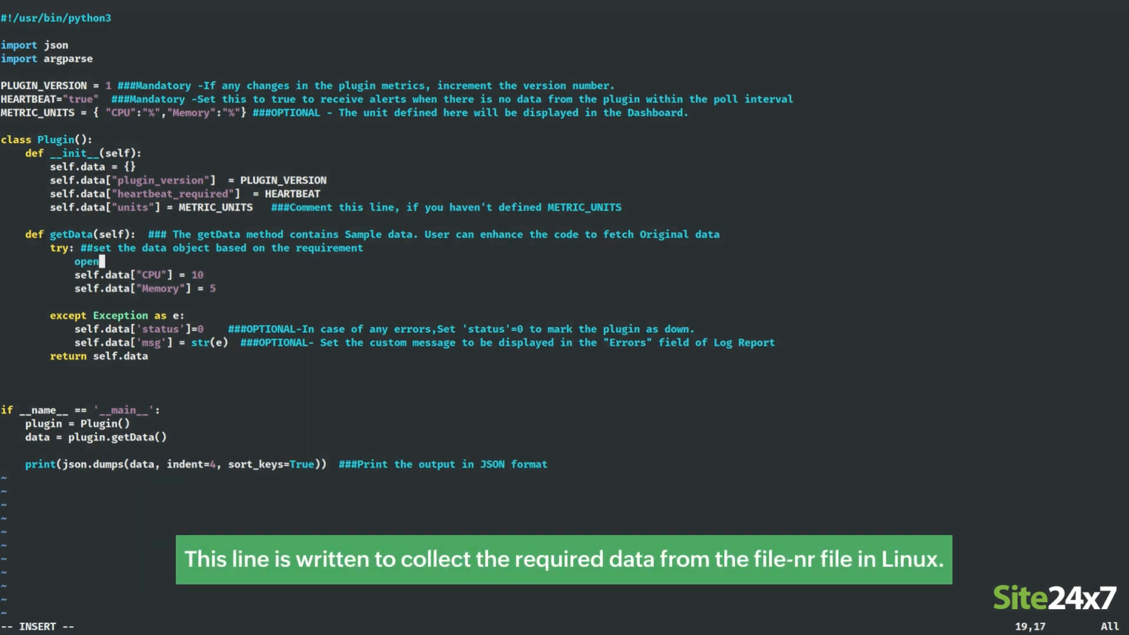
type("_nr,free_nr,max")
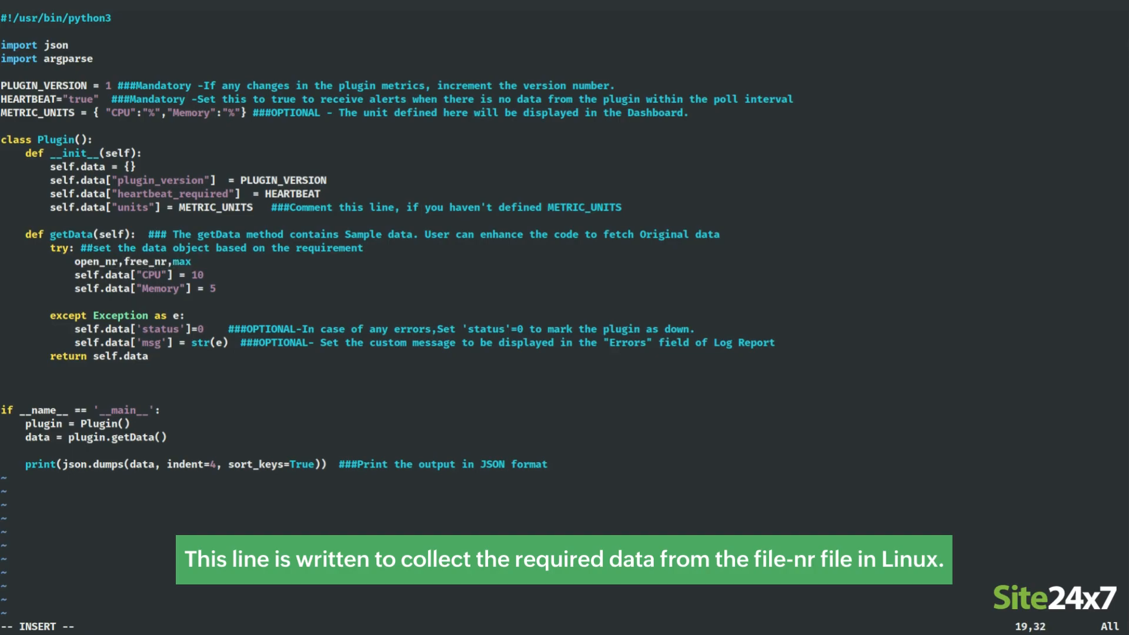
type("=open")
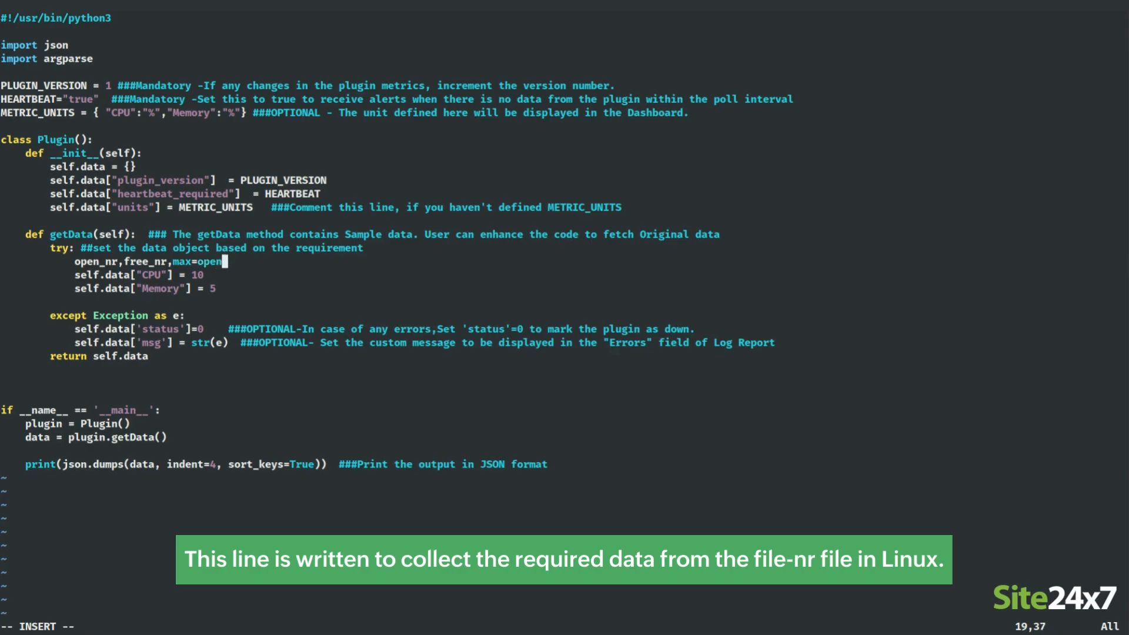
type("(\"/p")
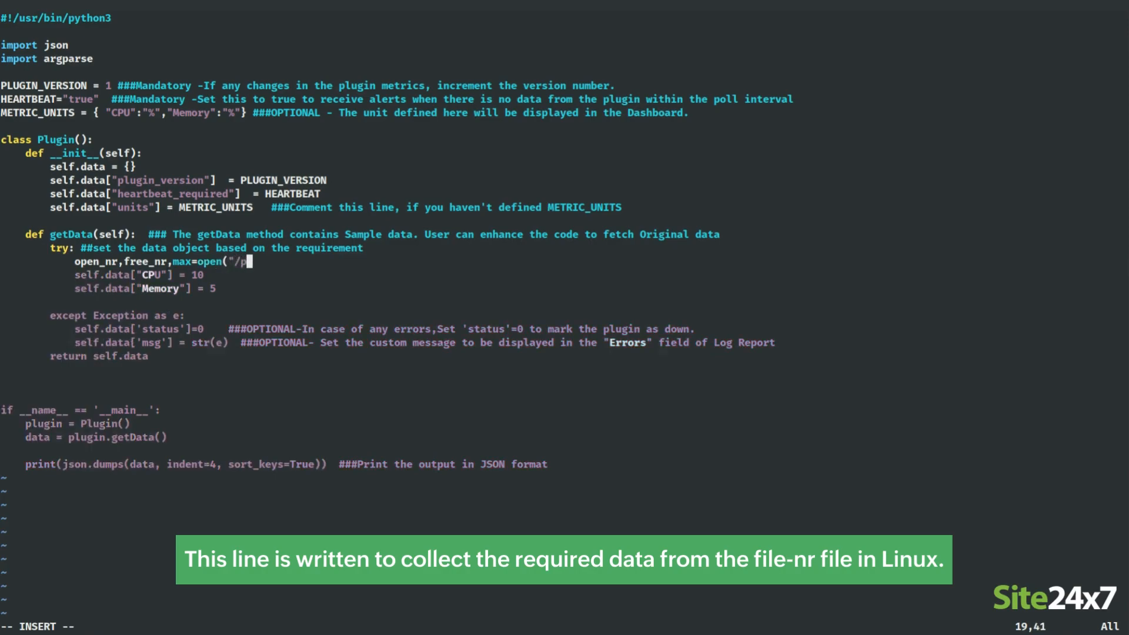
type("roc/sys")
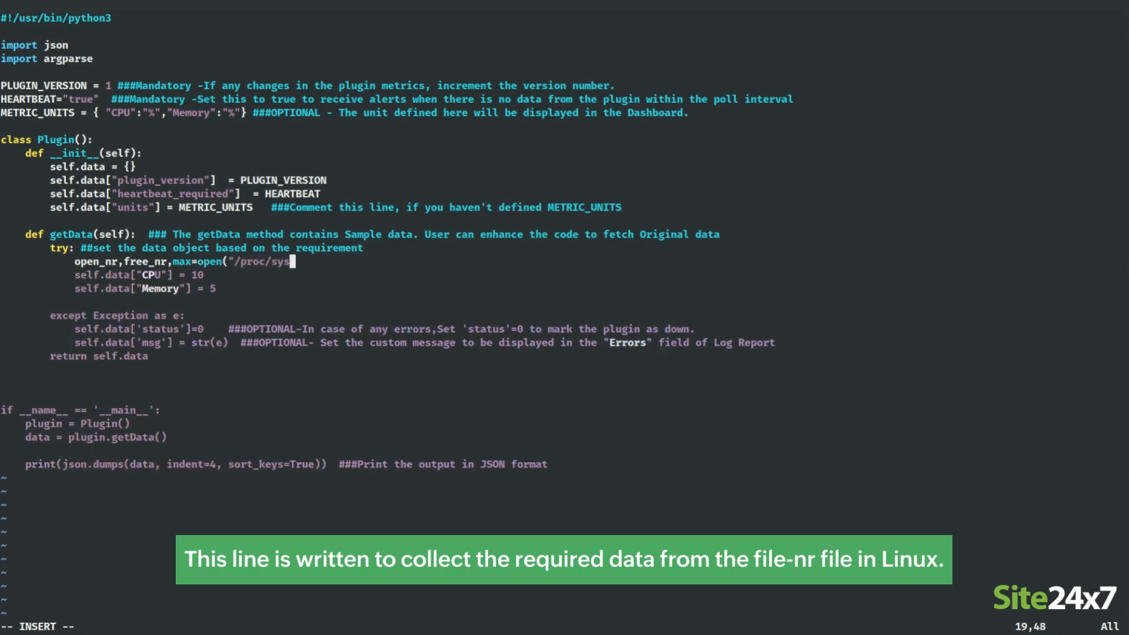
type("/fs/file")
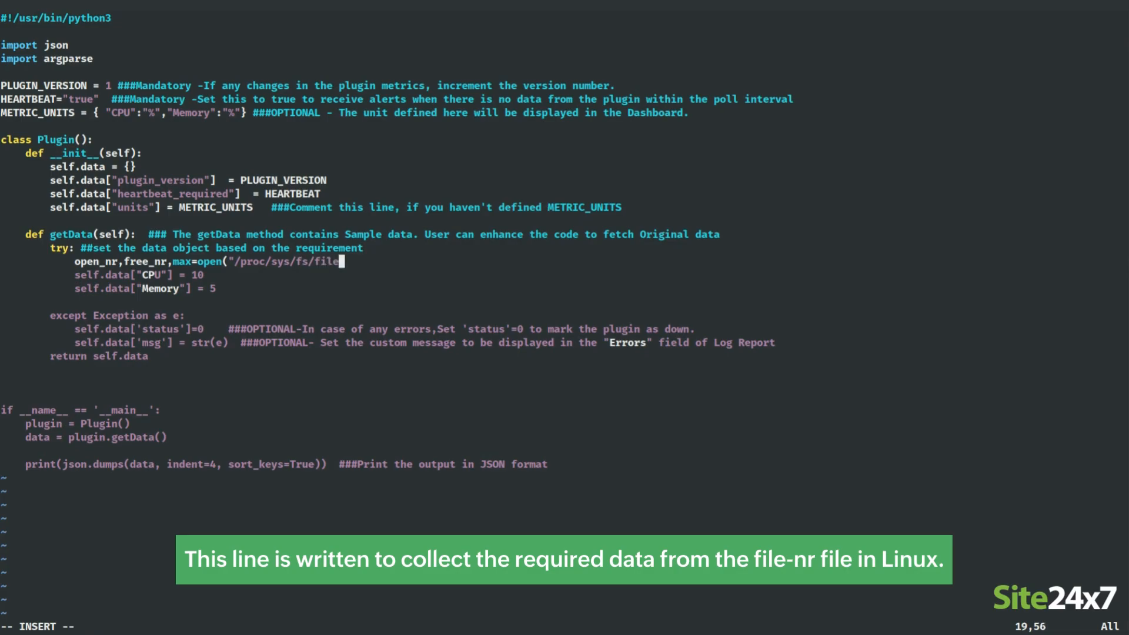
type("nr")
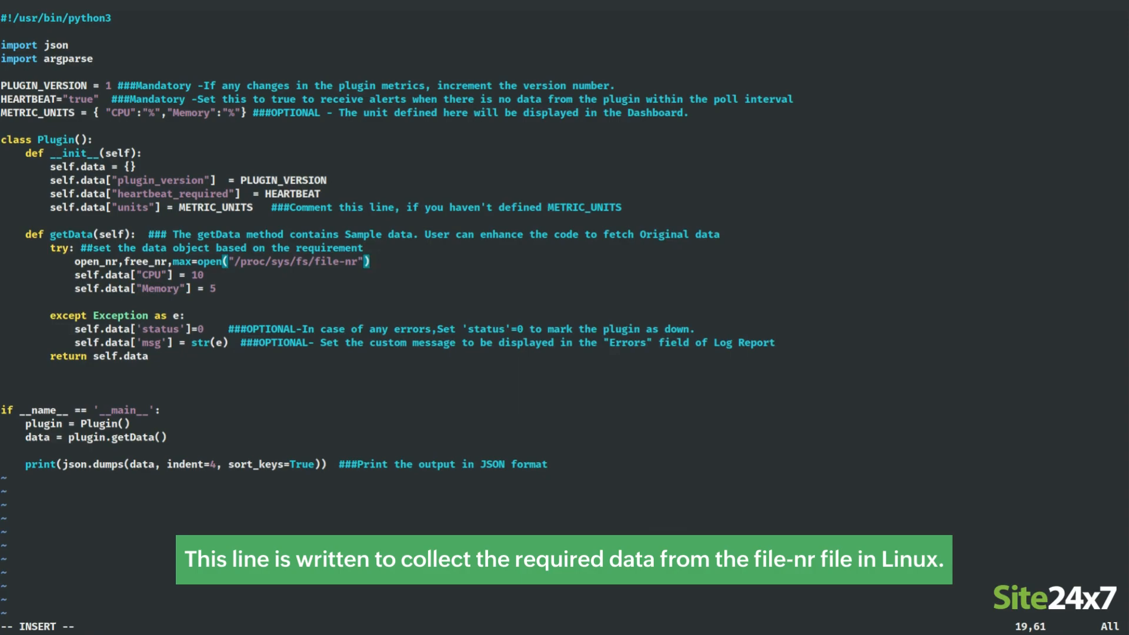
type(".readline().split(")
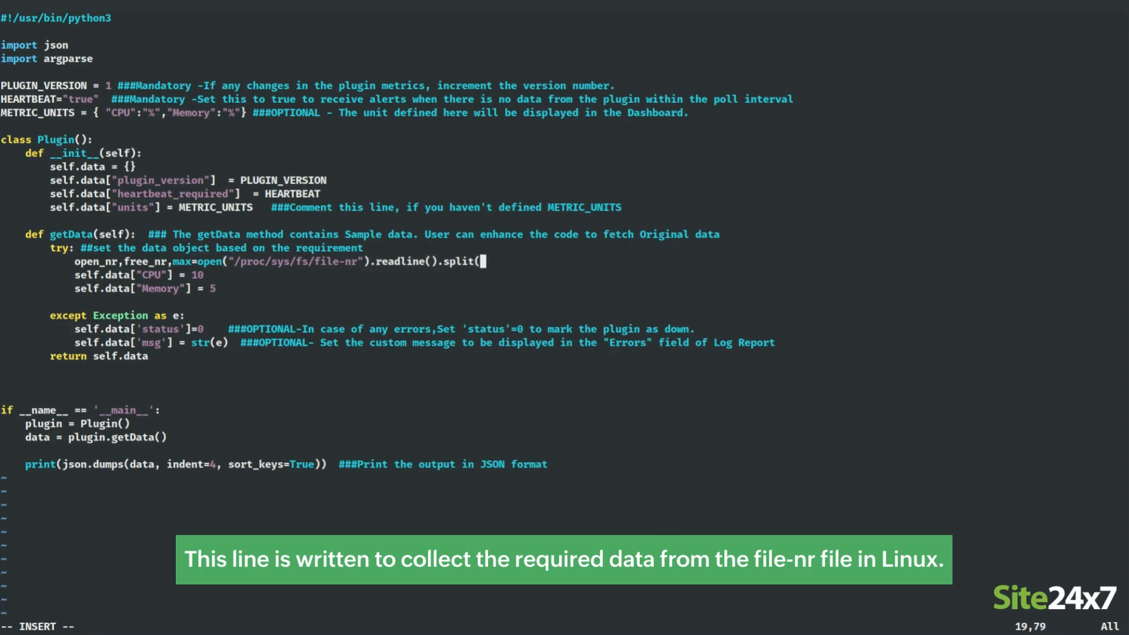
type("\"\\t")
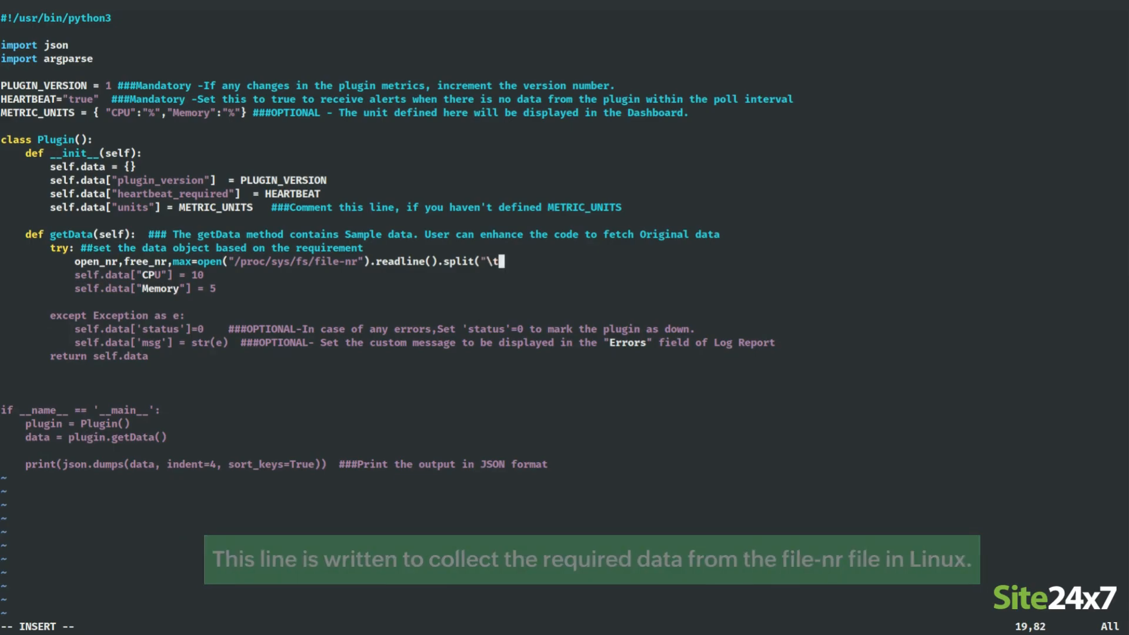
- Store open_files as open_nr minus free and total_files as int(max) in self.data, replacing CPU and Memory
type("open_files=int(")
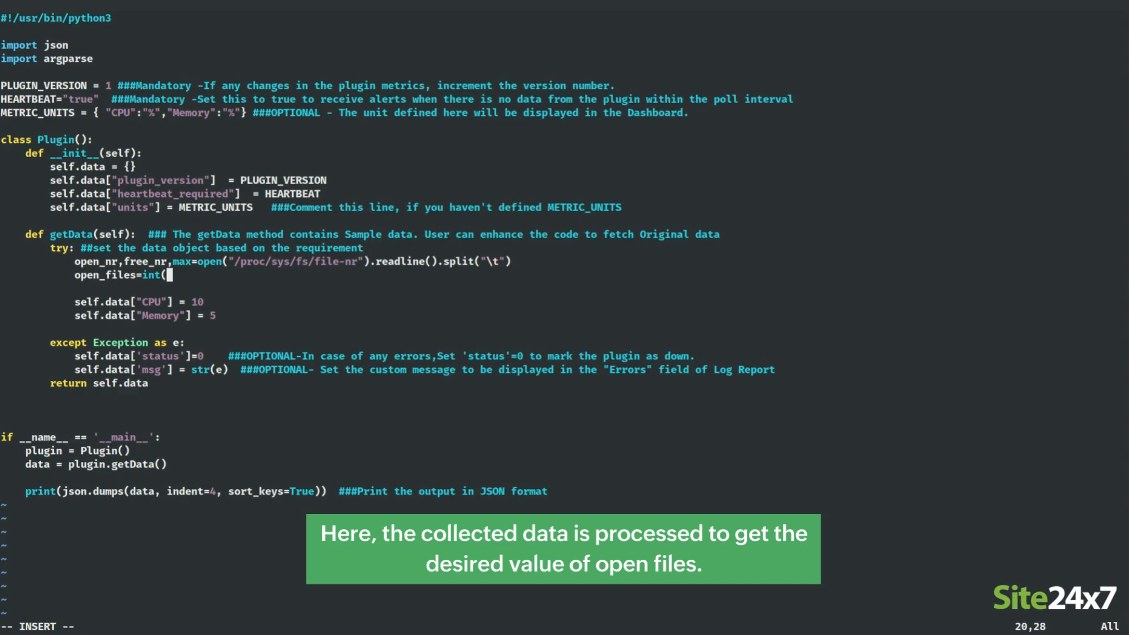
type("open_nr")
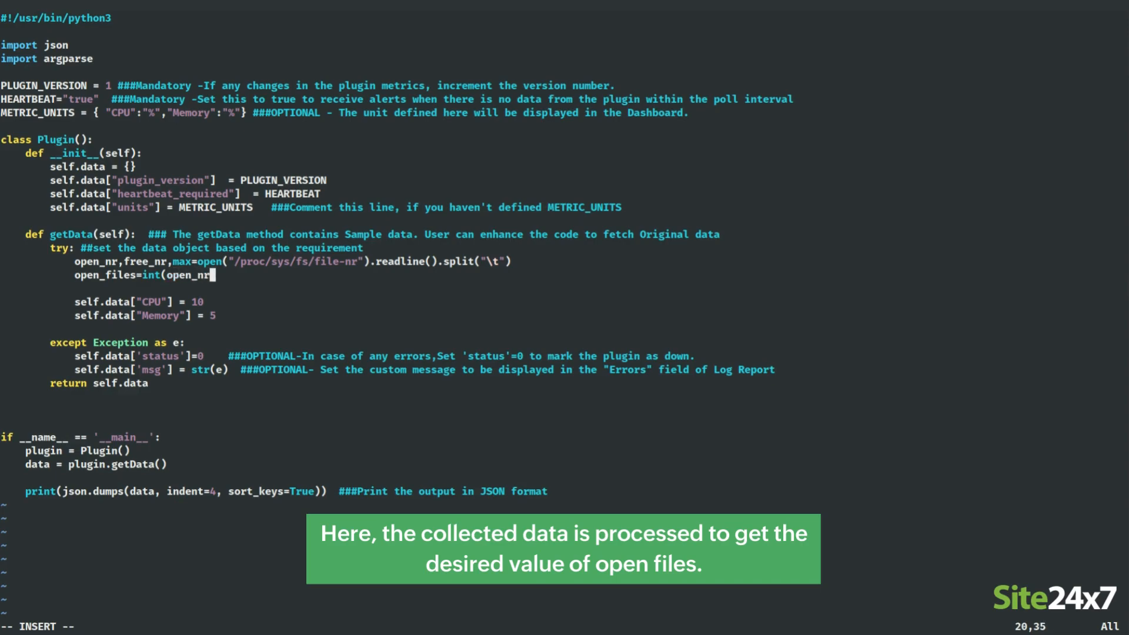
type("-int(free_nr")
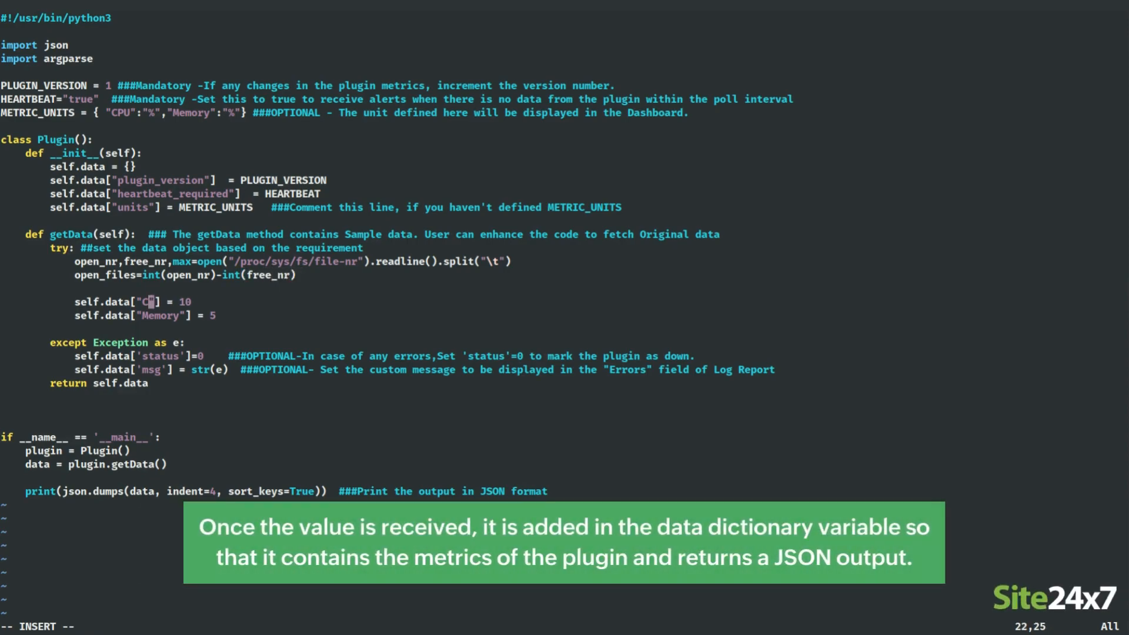
type("pen_files")
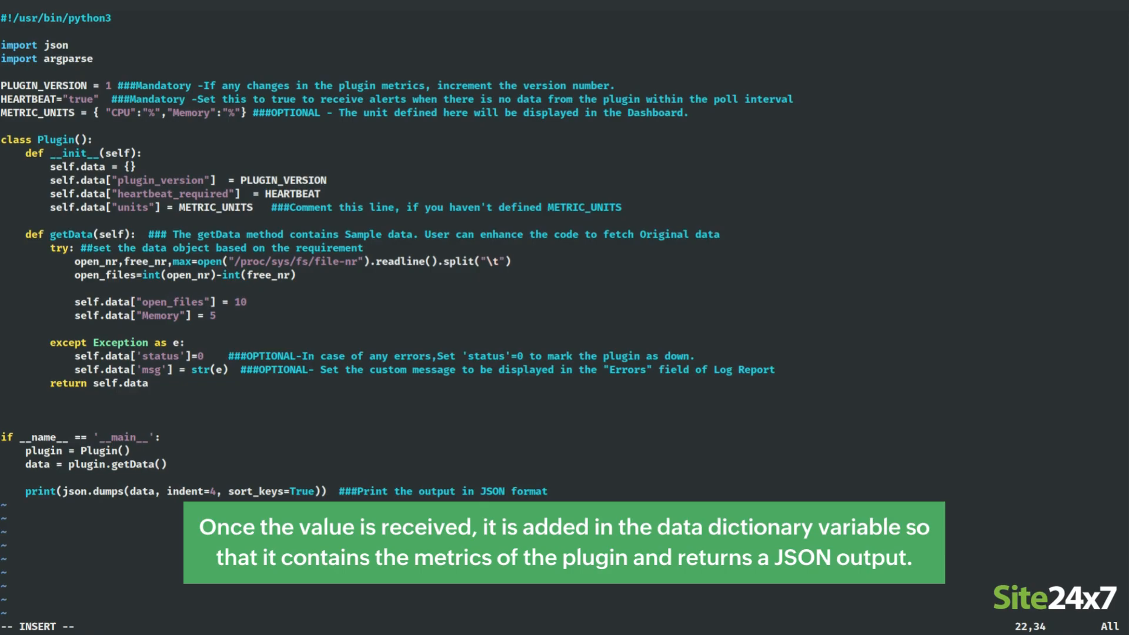
type("open_files")
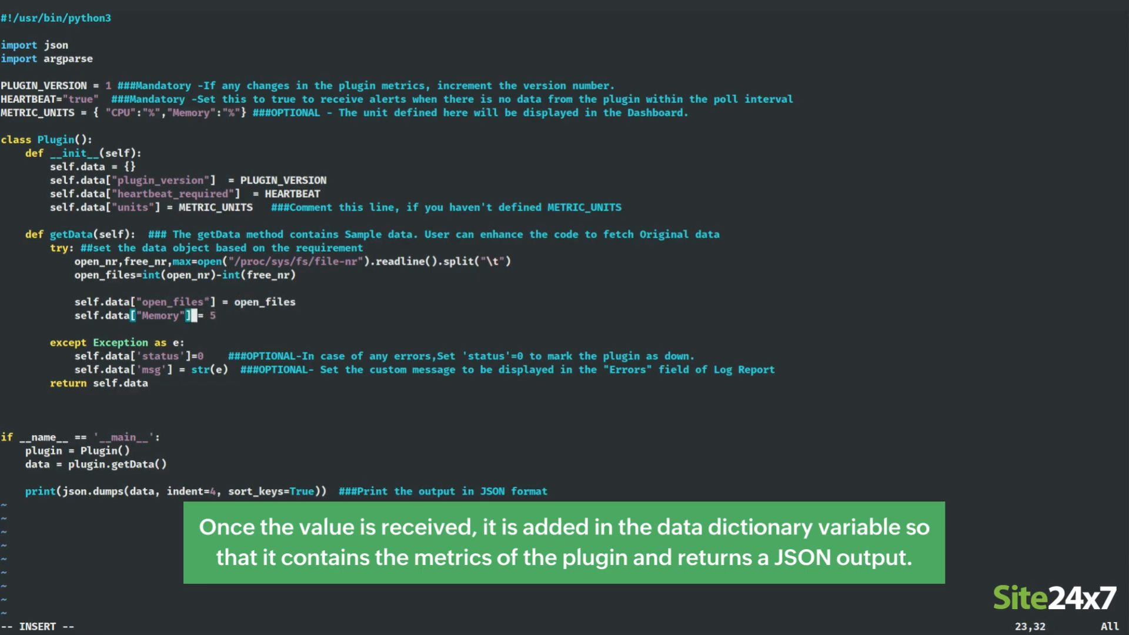
key("Left")
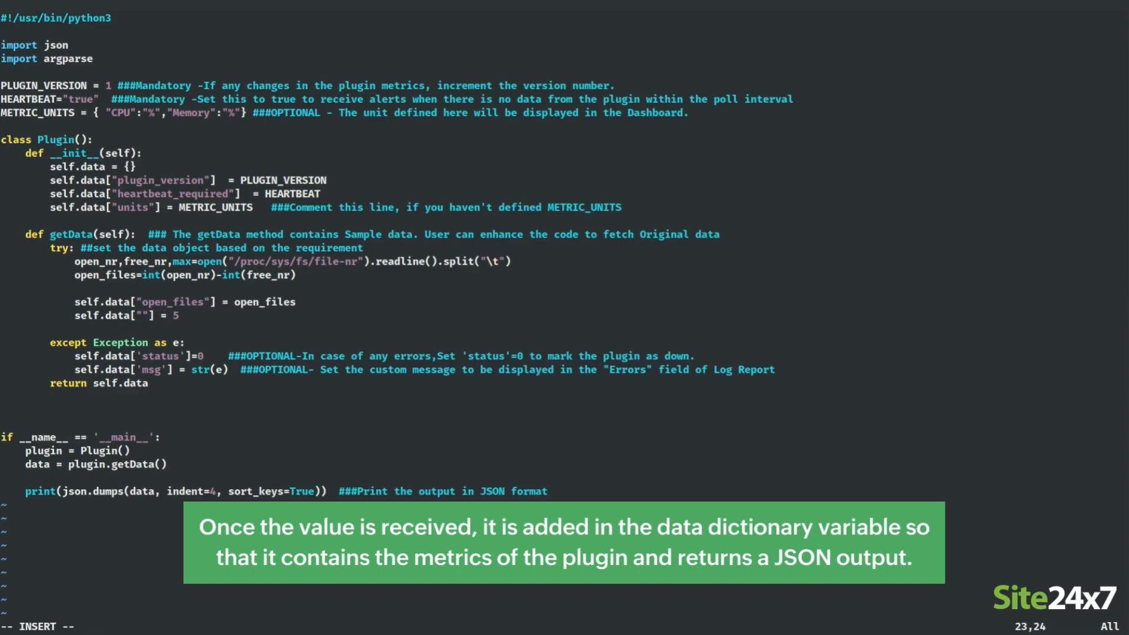
type("total_files")
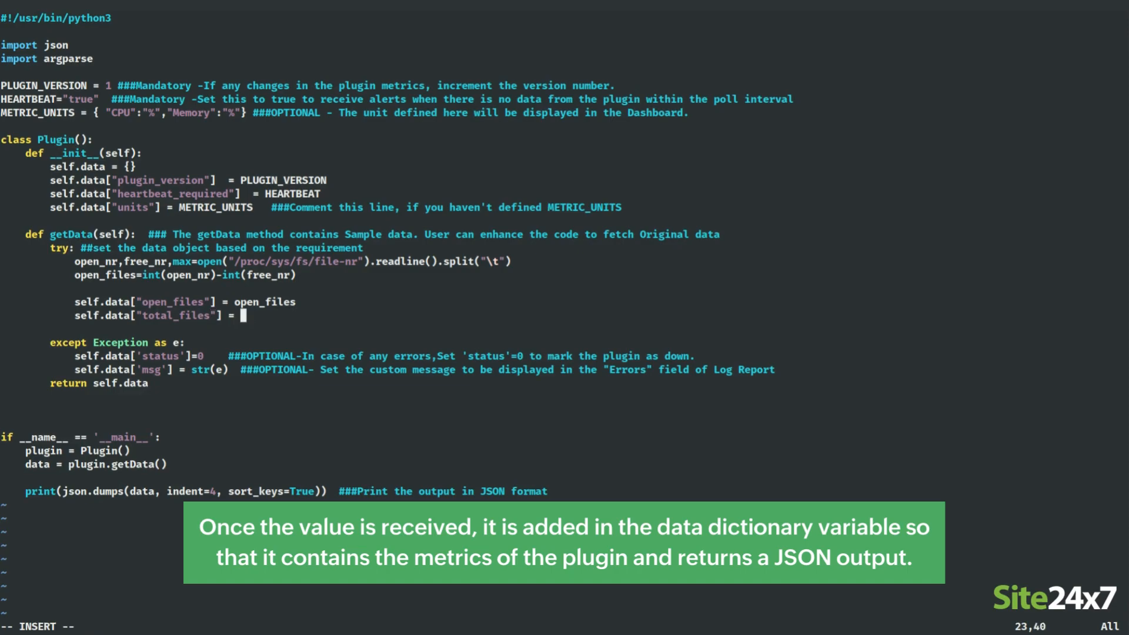
type("int(max)")
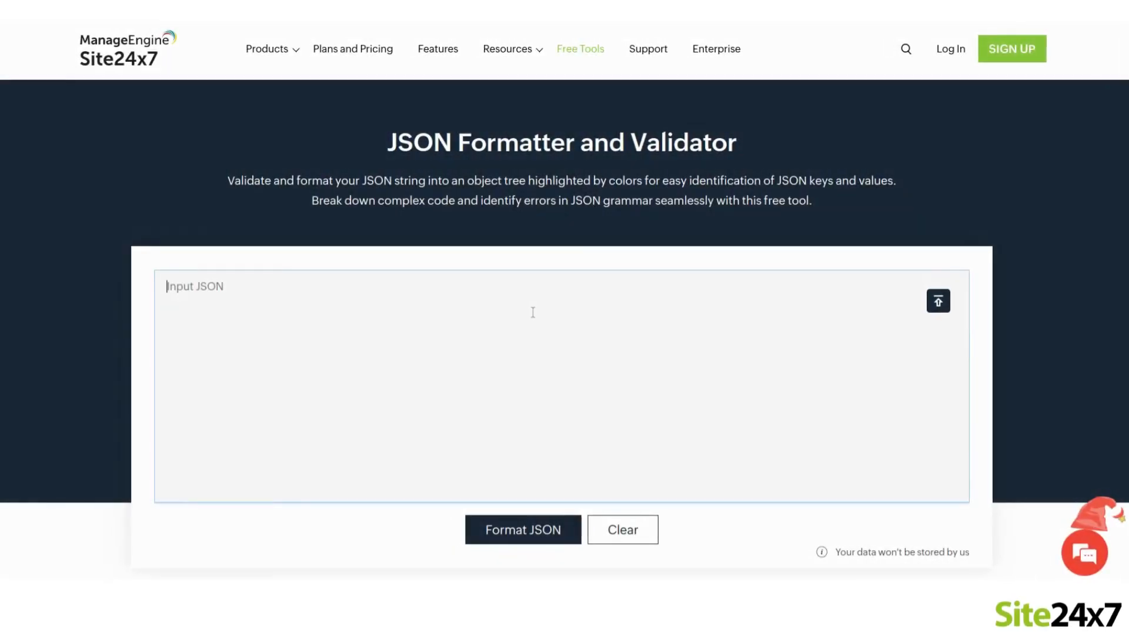
- Place the cursor in the empty Input JSON box of the JSON Formatter and Validator
left_click(523, 530)
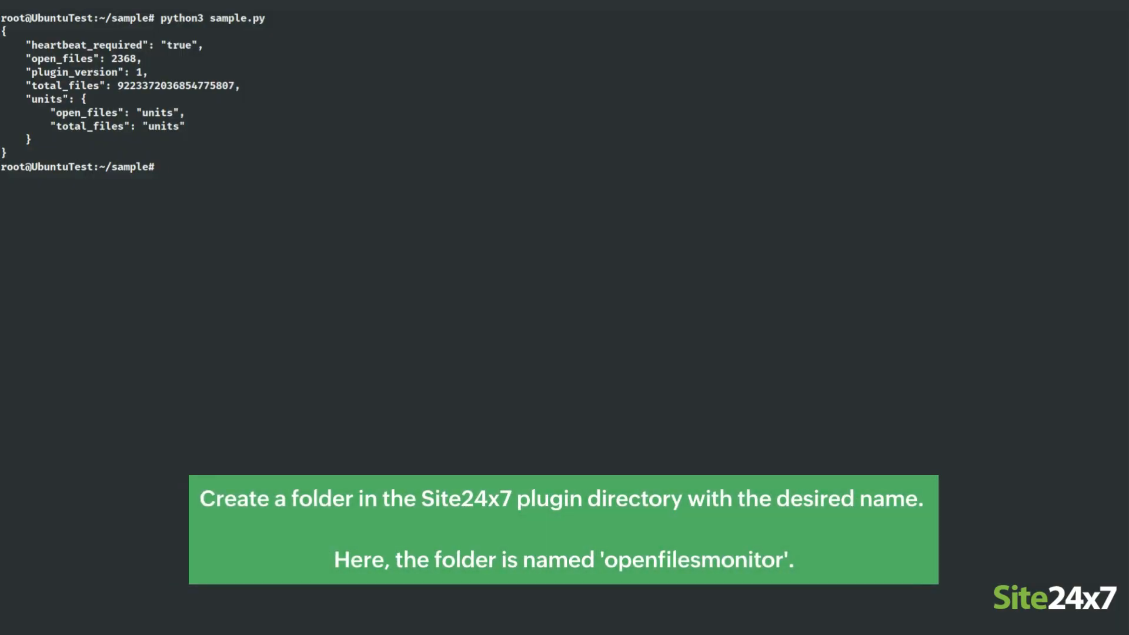
- Create the /opt/site24x7/monagent/plugins/openfilesmonitor/ folder with mkdir
type("mkdir /opt/i")
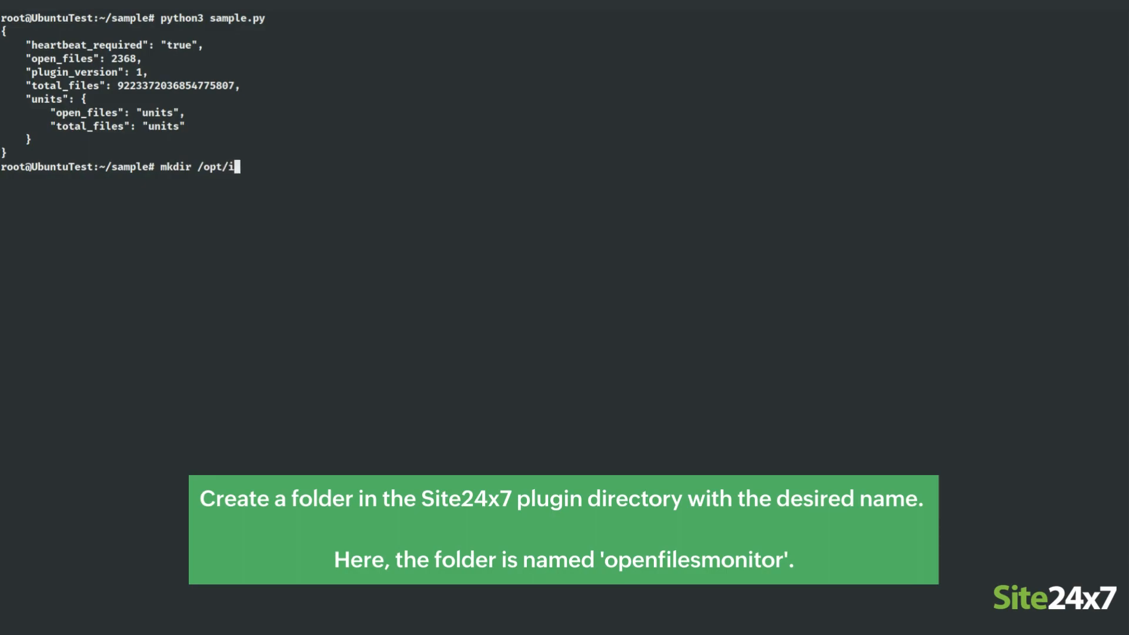
type("site24x7/mon")
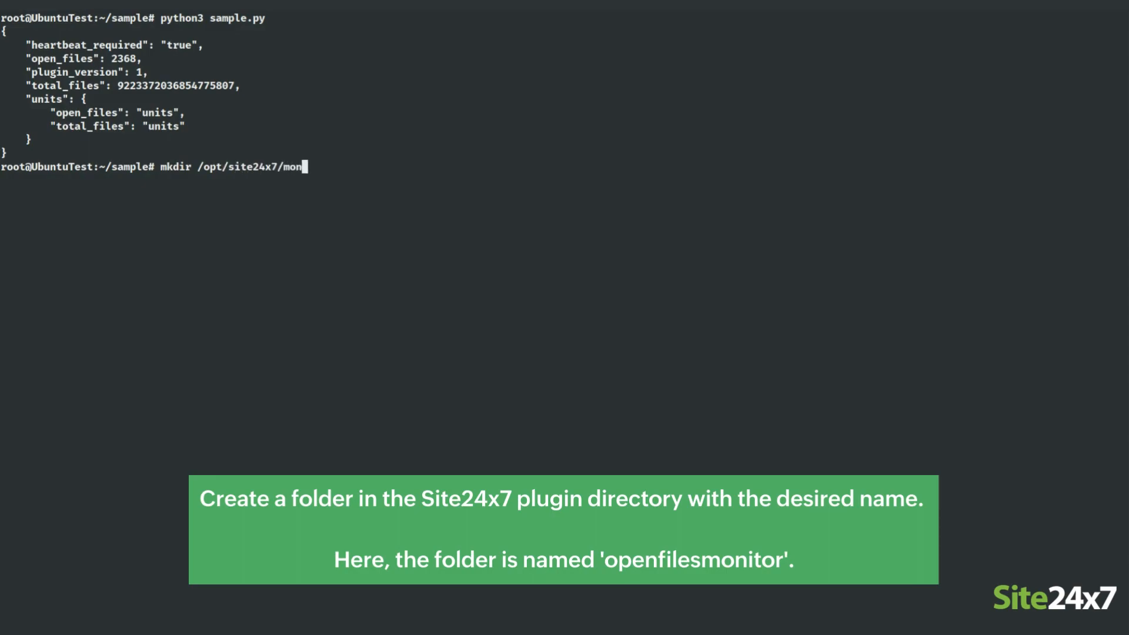
type("agent/plugins/open")
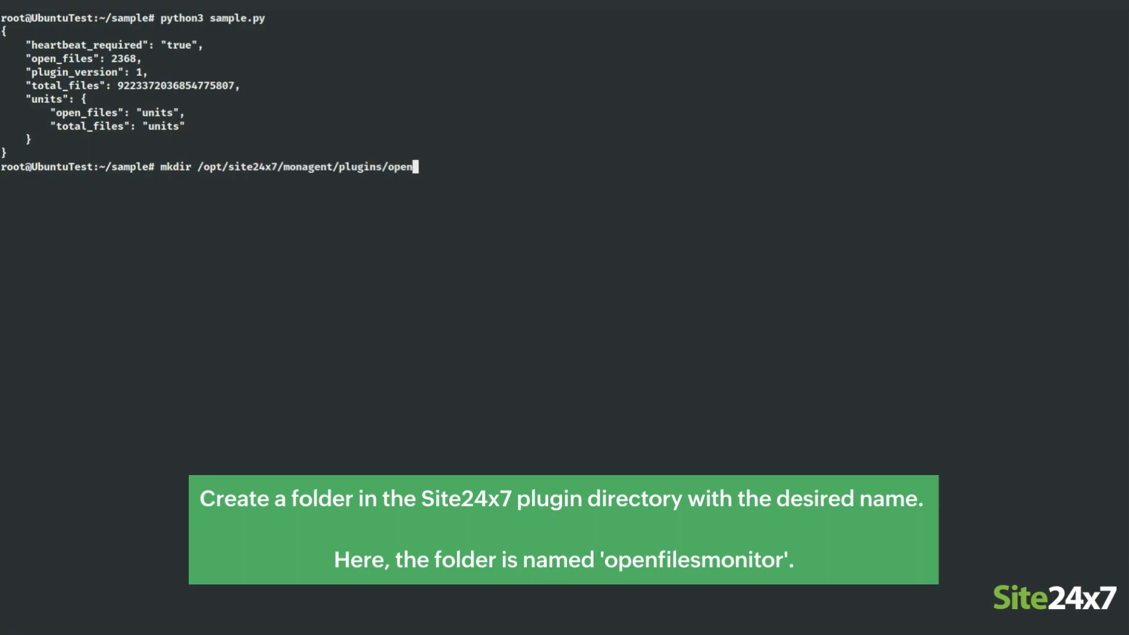
type("filesmonitoring")
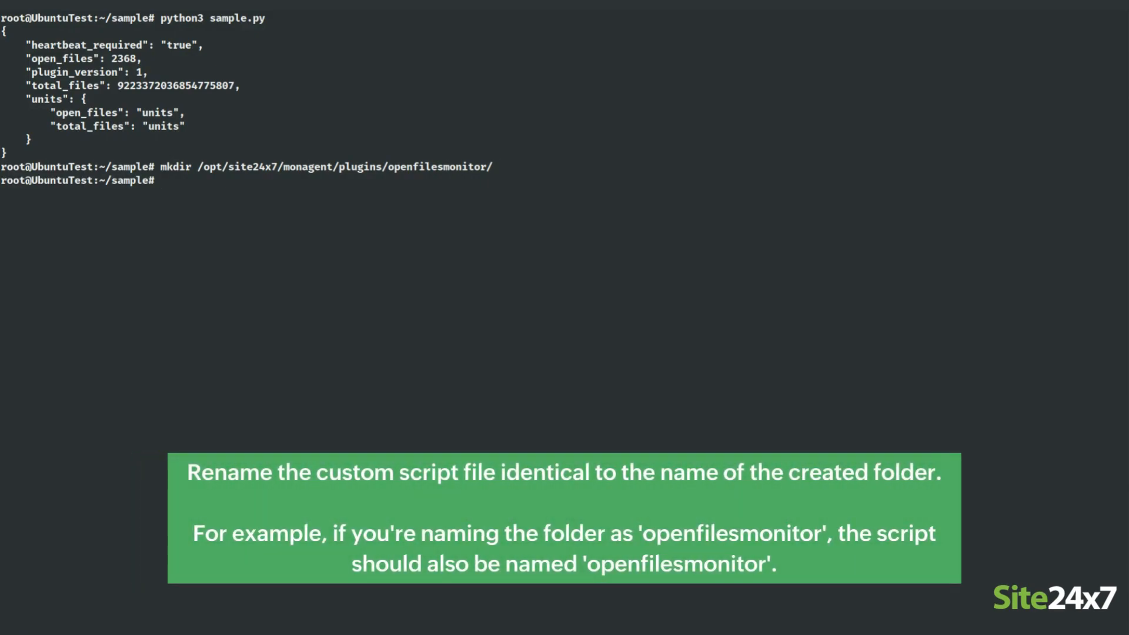
- Rename sample.py to openfilesmonitor.py and move it into the openfilesmonitor plugins folder
type("mv sampl")
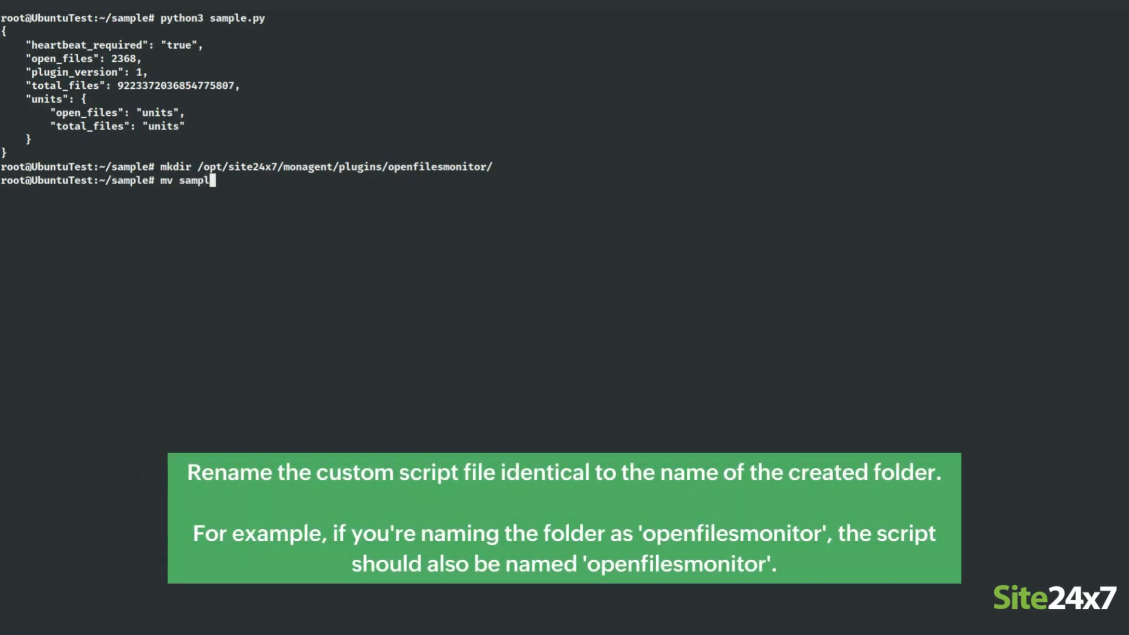
type("e.py")
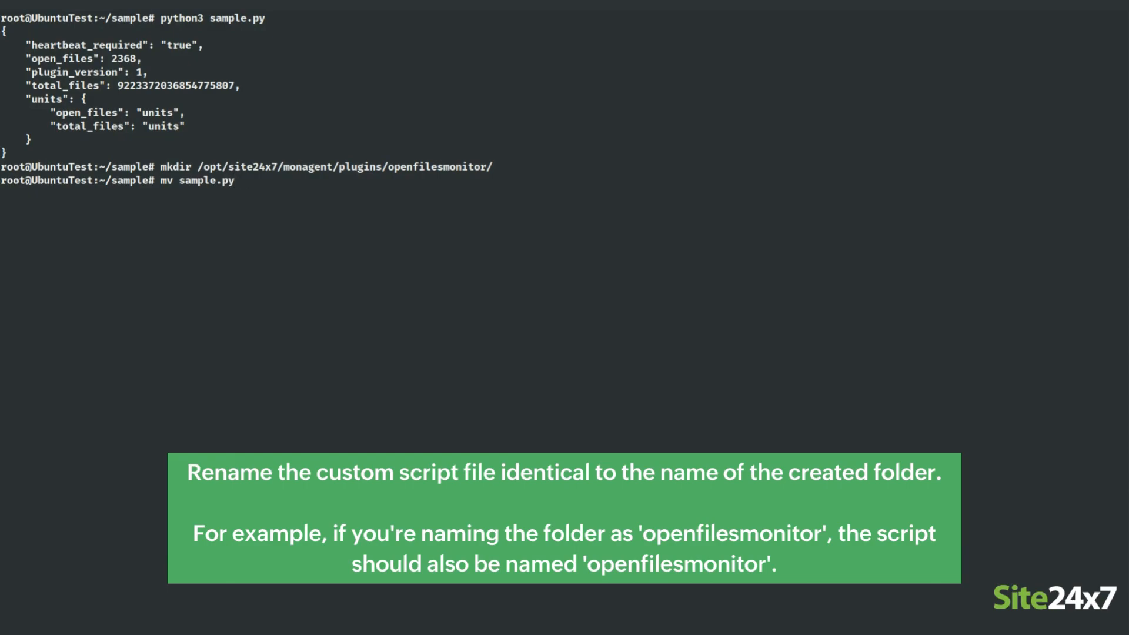
type("openfilesmo")
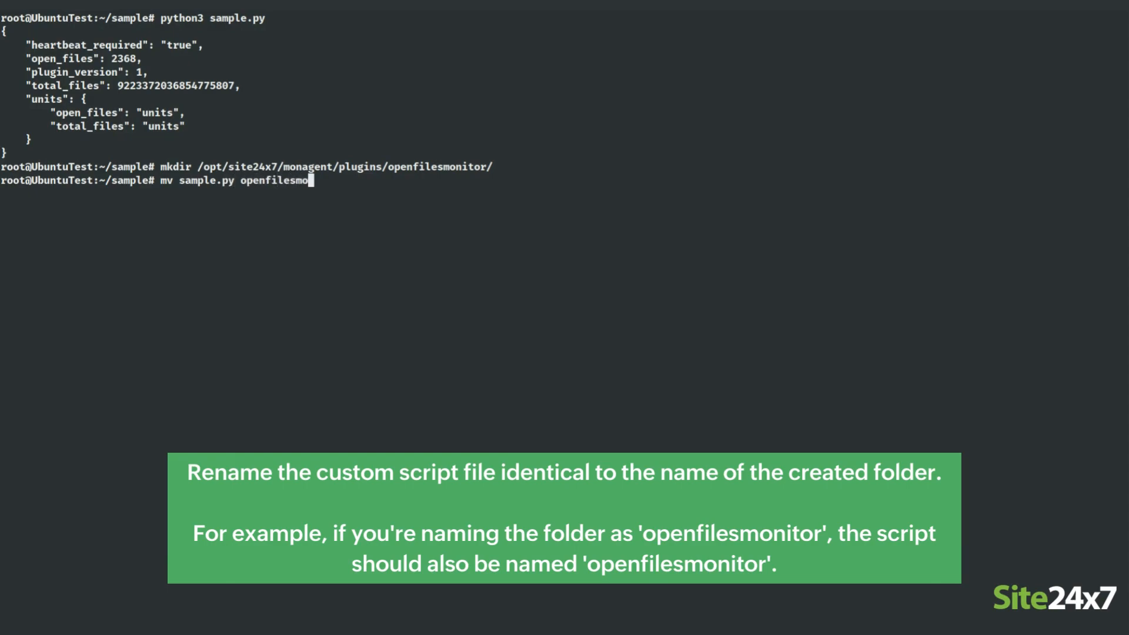
type("itor")
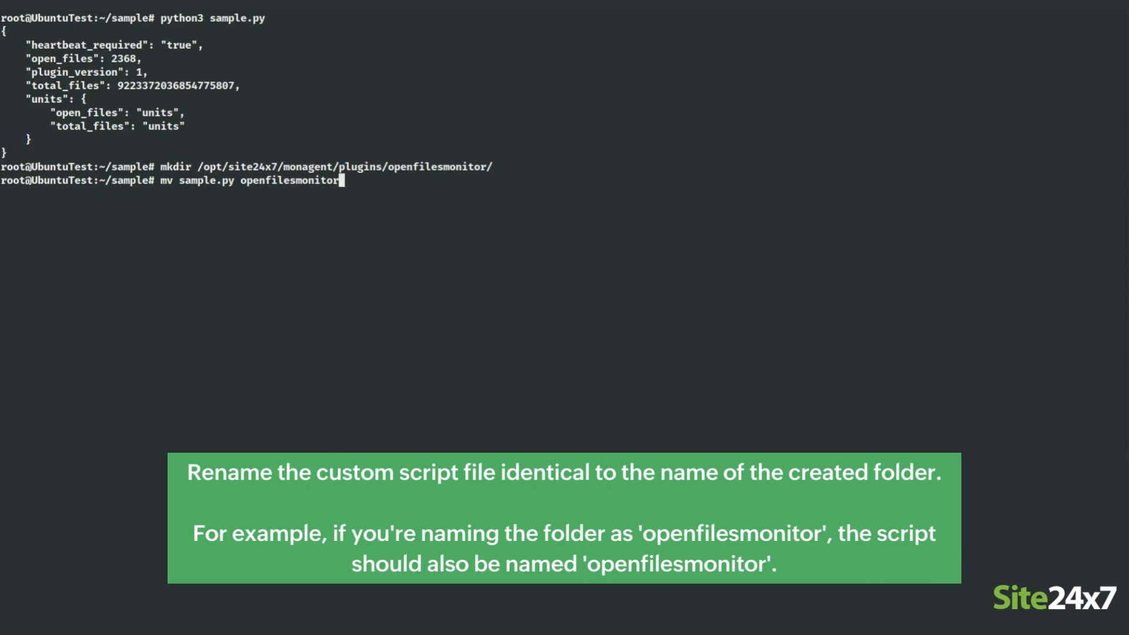
type(".py")
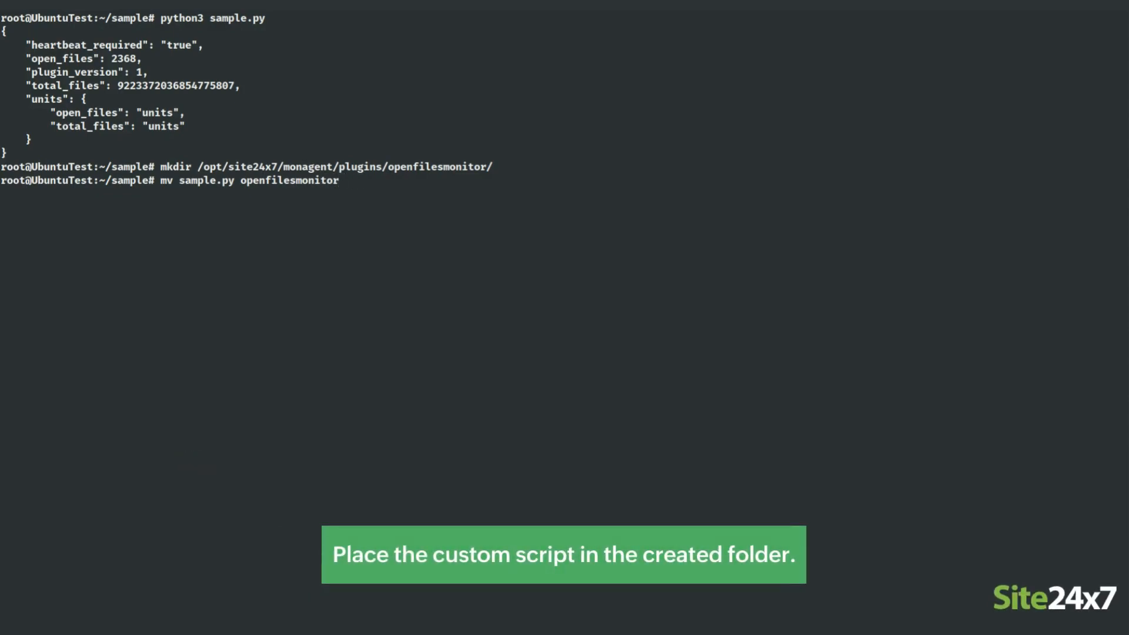
type(".py")
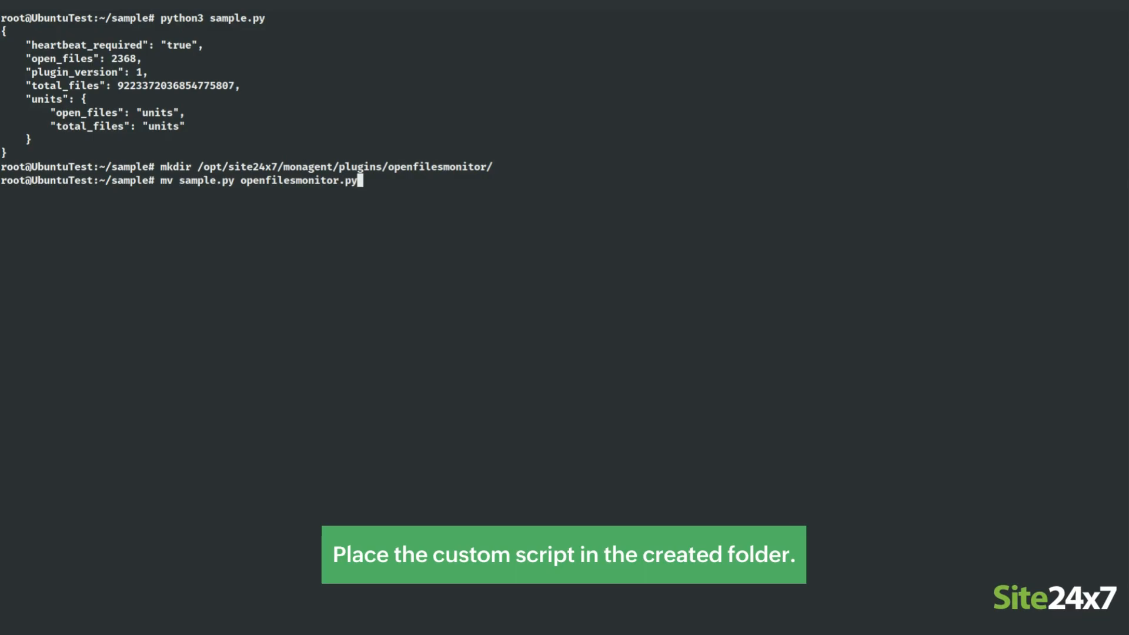
type("mv openfilesmonitor.py /opt/site24x7/")
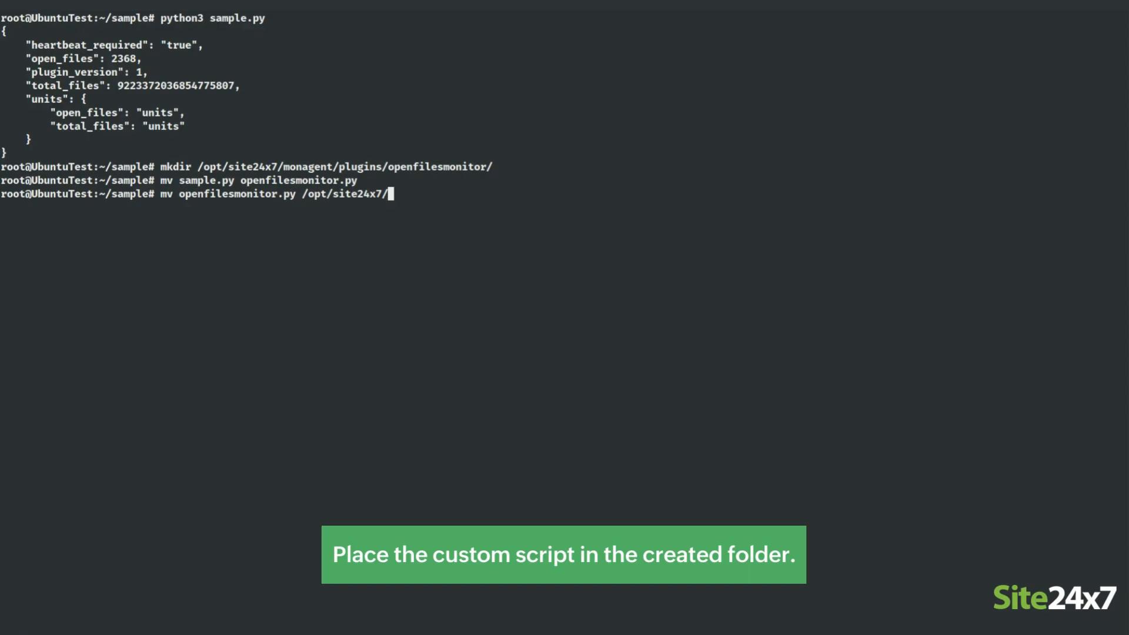
type("monagent/plugins/openfilesmonitor/")
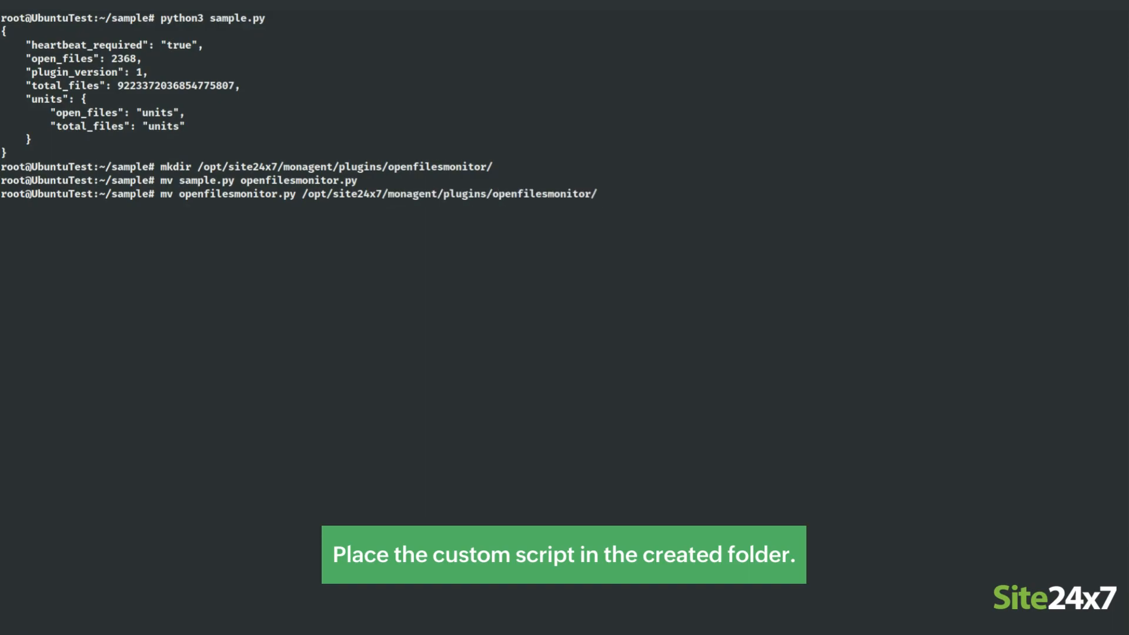
- List /opt/site24x7/monagent/plugins/openfilesmonitor/ to confirm the script is there
type("ls /opt/")
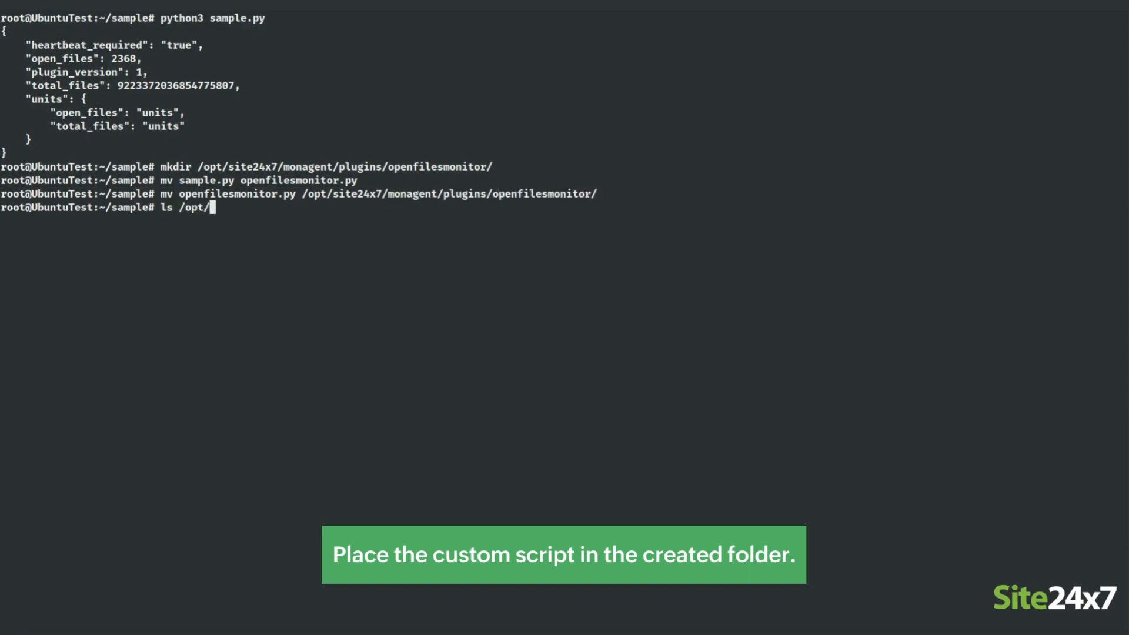
type("site24x7/monagent/p")
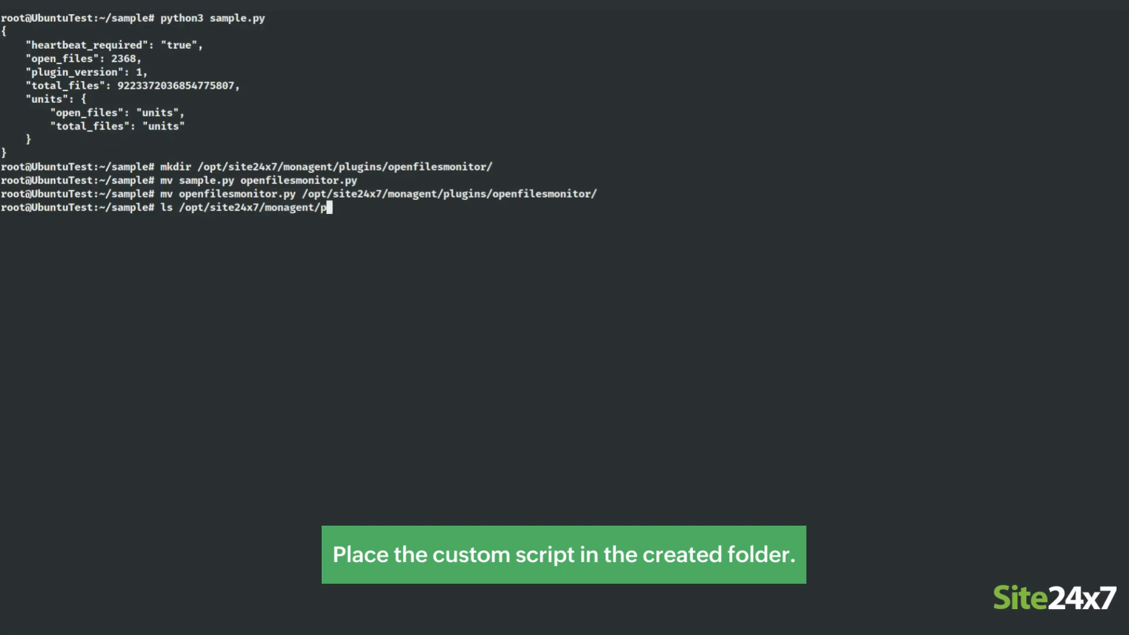
type("lugins/openfilesmonitor/")
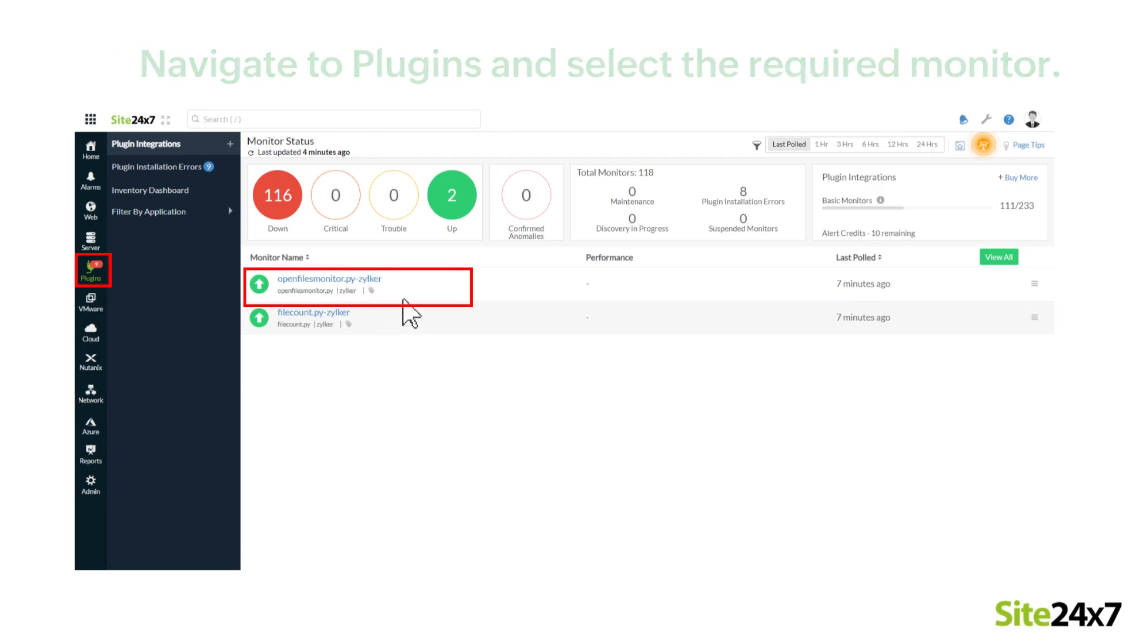
- Show the openfilesmonitor.py monitor's detail view with open_files and total_files graphs
left_click(328, 279)
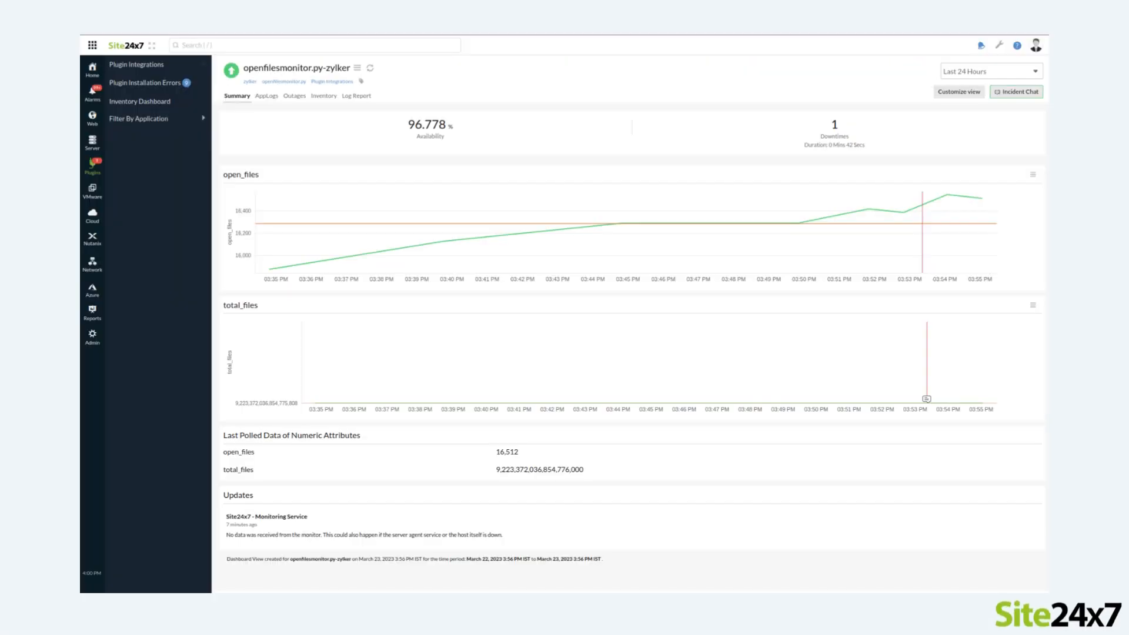